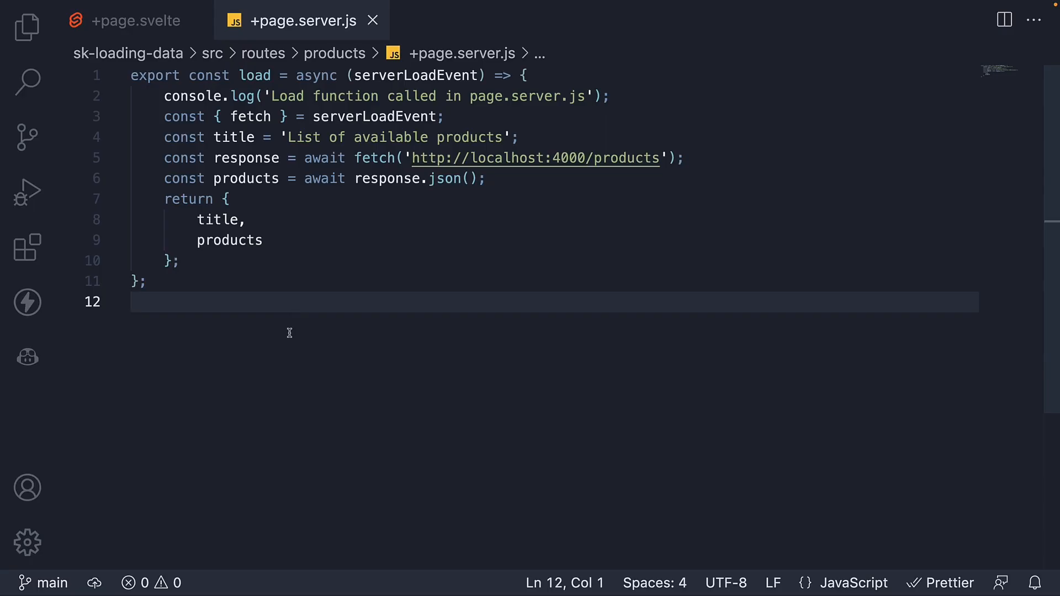
pyautogui.moveTo(291, 324)
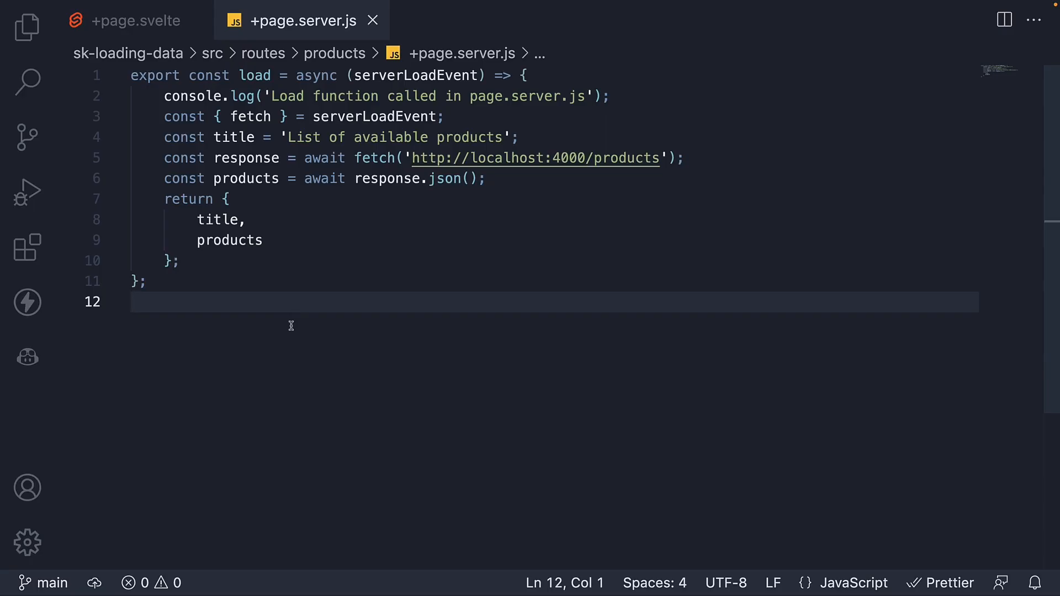
# Show the products +page.svelte markup and reveal the Explorer file tree.
pyautogui.click(135, 20)
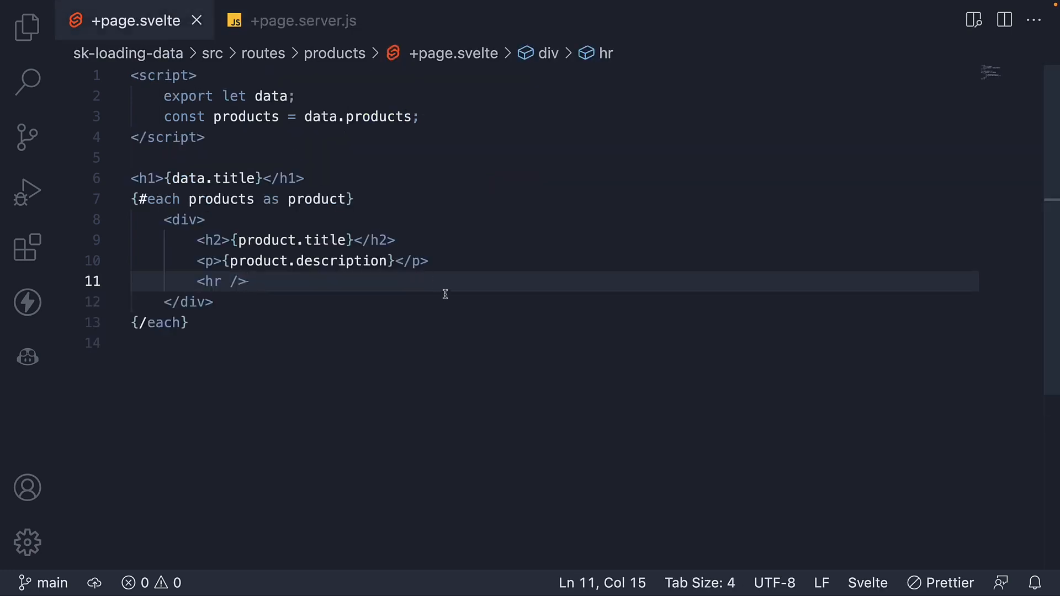
pyautogui.moveTo(197, 233)
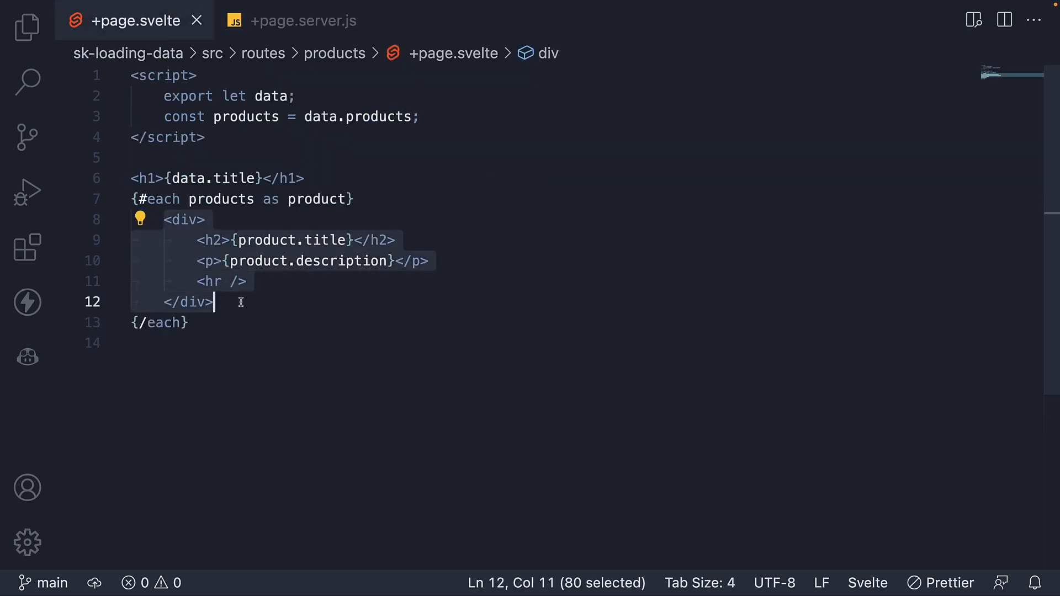
pyautogui.moveTo(314, 298)
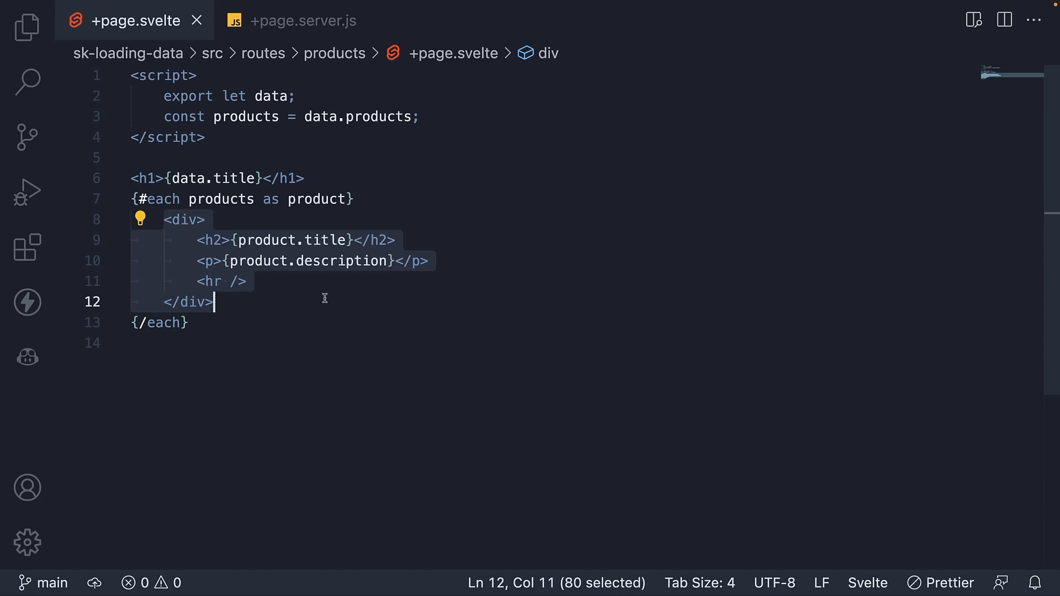
pyautogui.click(26, 26)
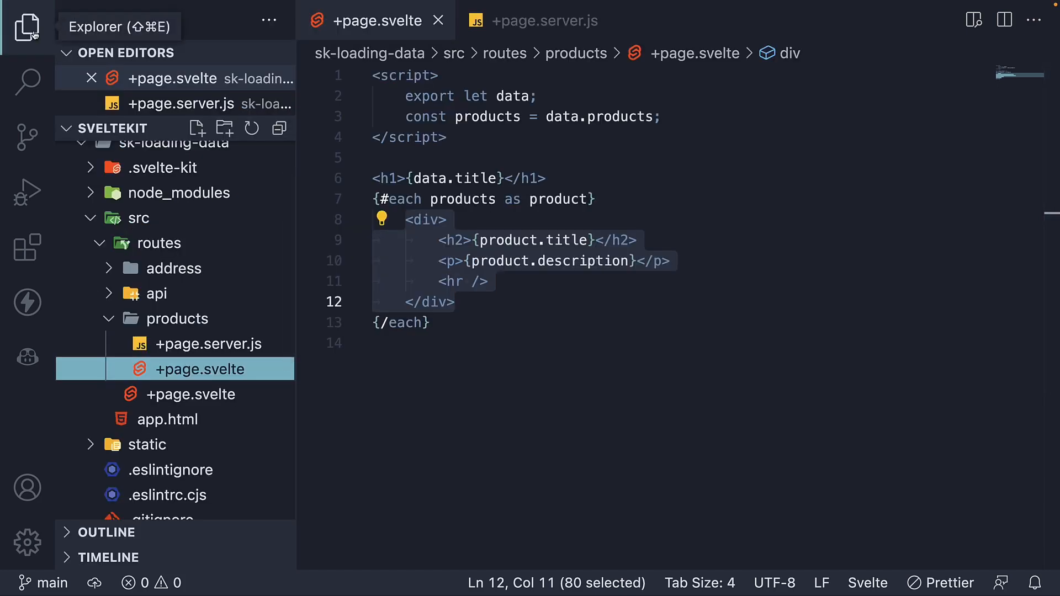
# Create product.svelte in the products folder with a script exporting the product prop.
pyautogui.click(176, 318)
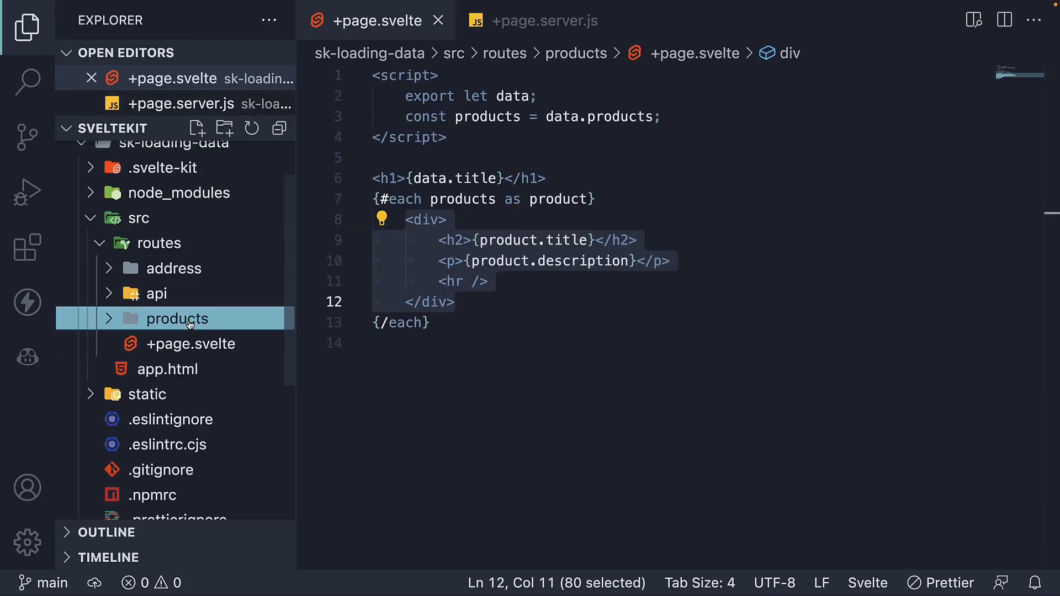
pyautogui.click(197, 128)
pyautogui.write('product.svelte')
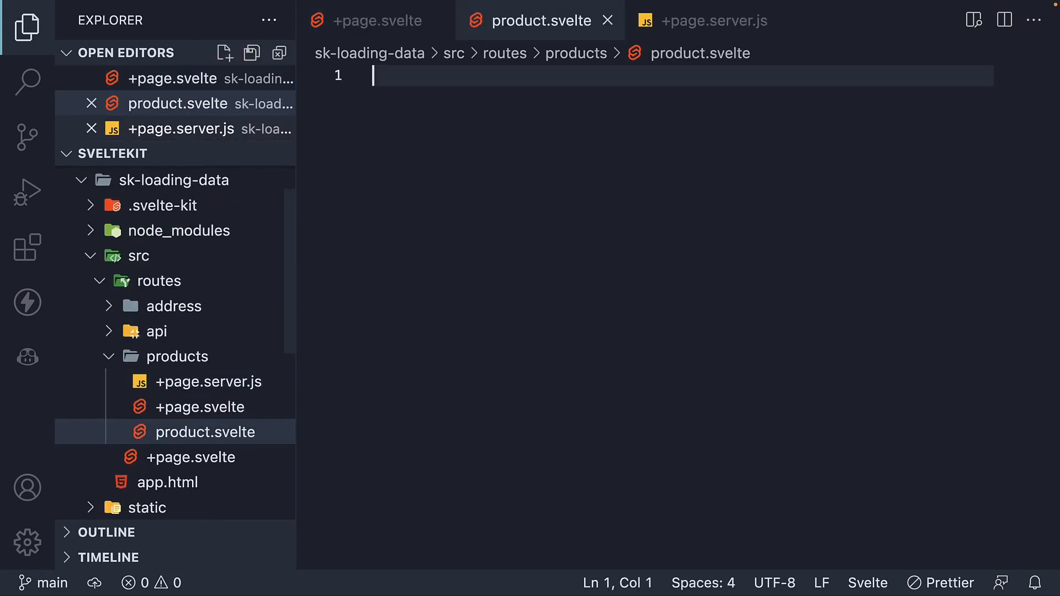
pyautogui.click(27, 27)
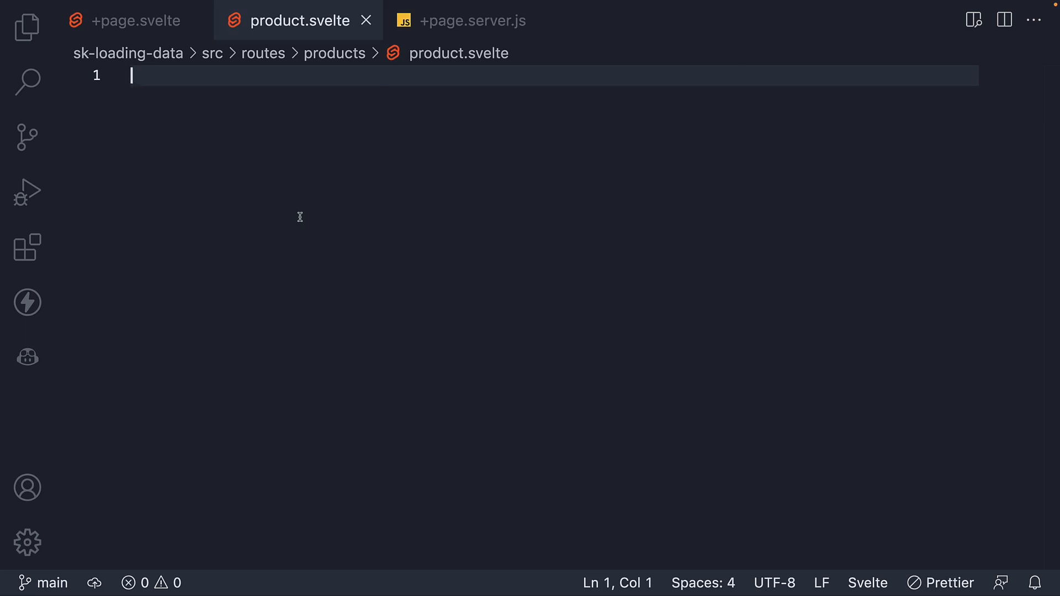
pyautogui.write('<script>')
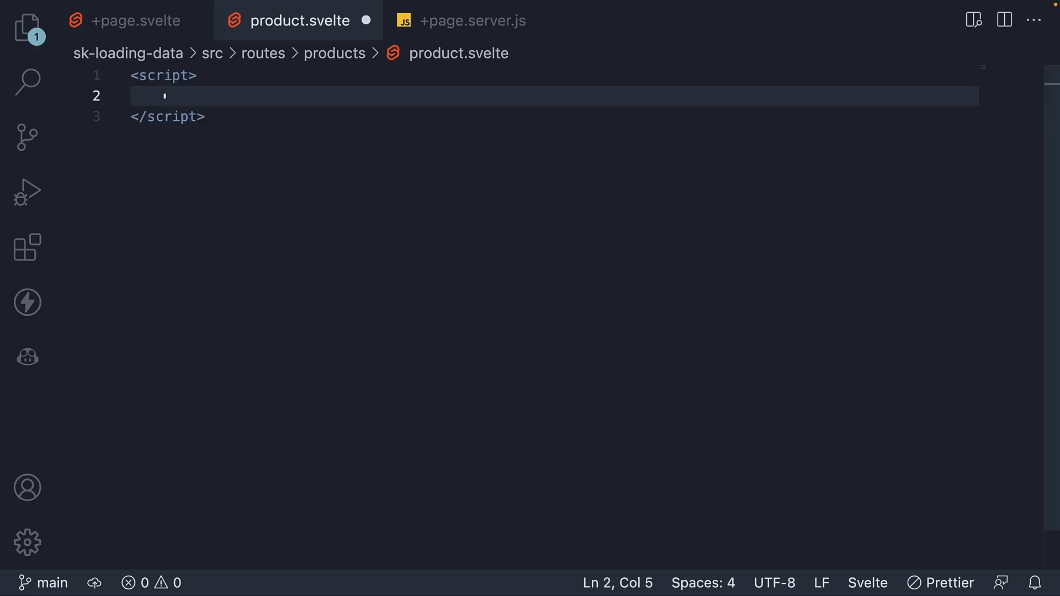
pyautogui.write('export let product')
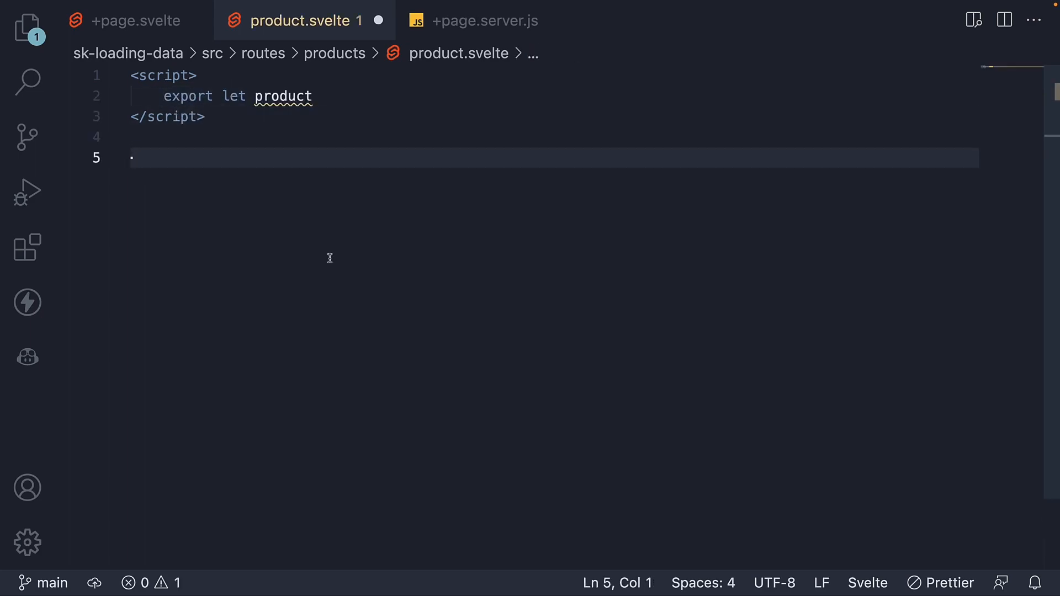
# Copy the h2, p and hr product markup from +page.svelte into the new component.
pyautogui.click(134, 20)
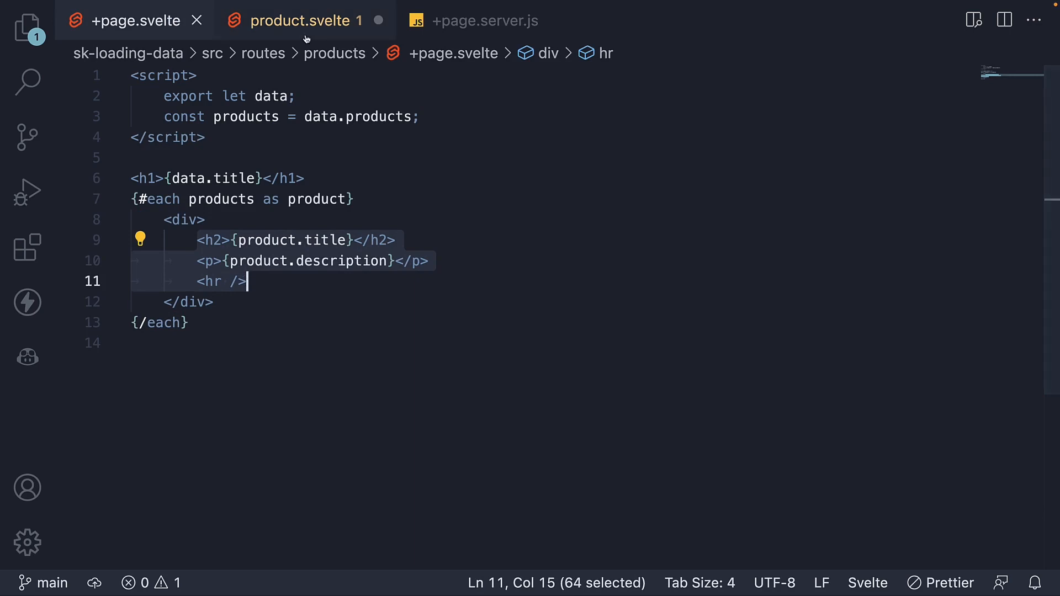
pyautogui.click(300, 20)
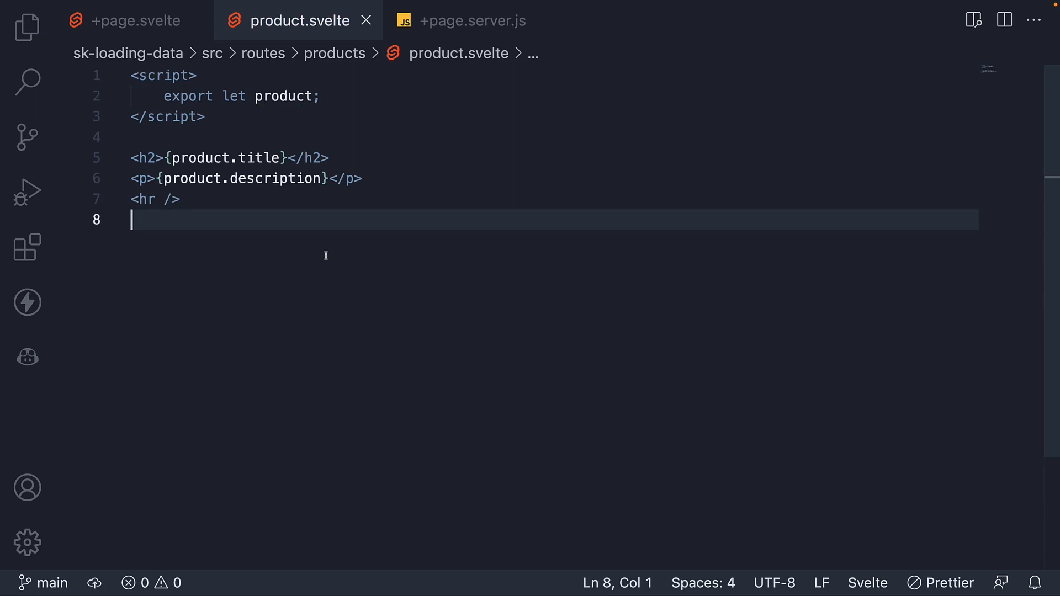
pyautogui.click(135, 20)
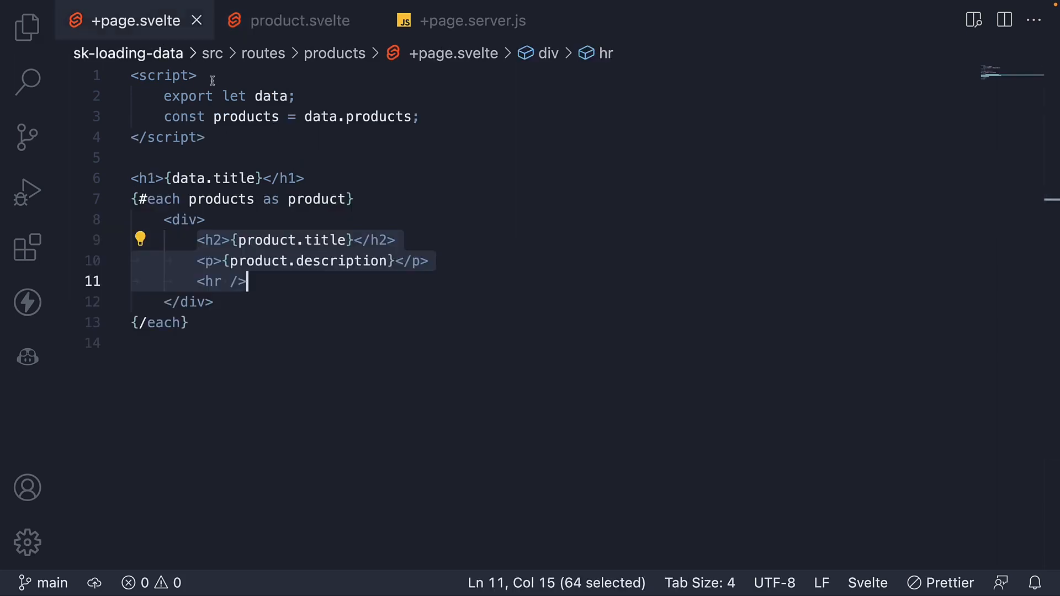
pyautogui.moveTo(423, 262)
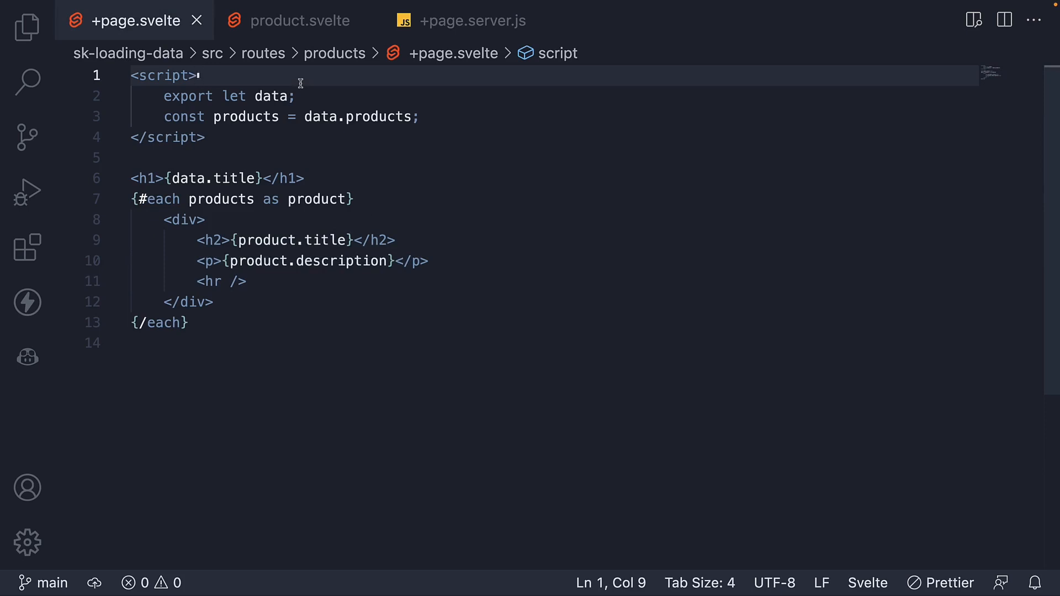
# Import Product from './product.svelte' and render <Product {product} /> in the each loop.
pyautogui.write('import')
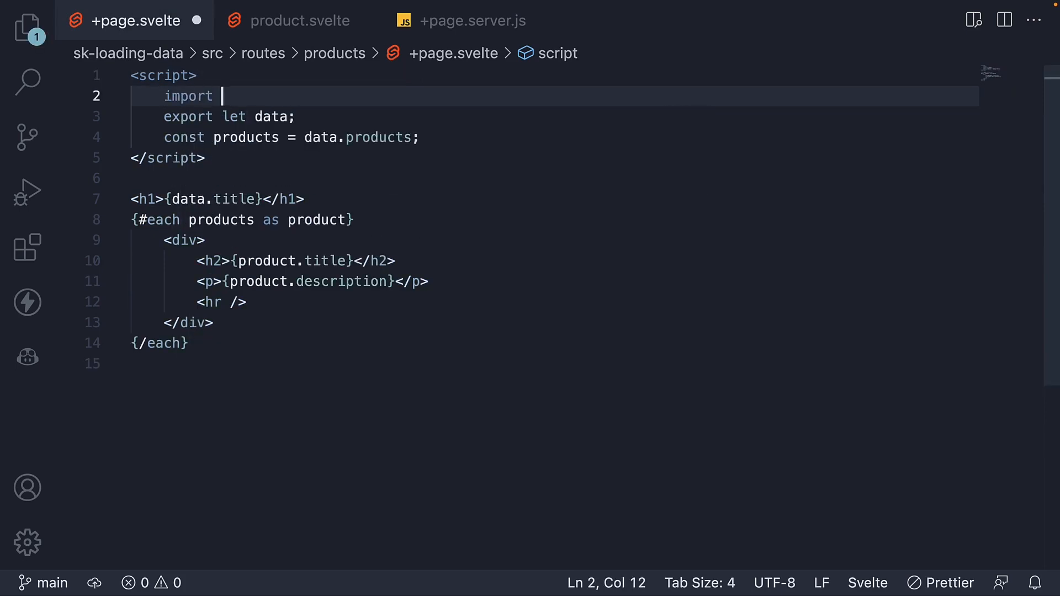
pyautogui.write("Product from './product.svelte")
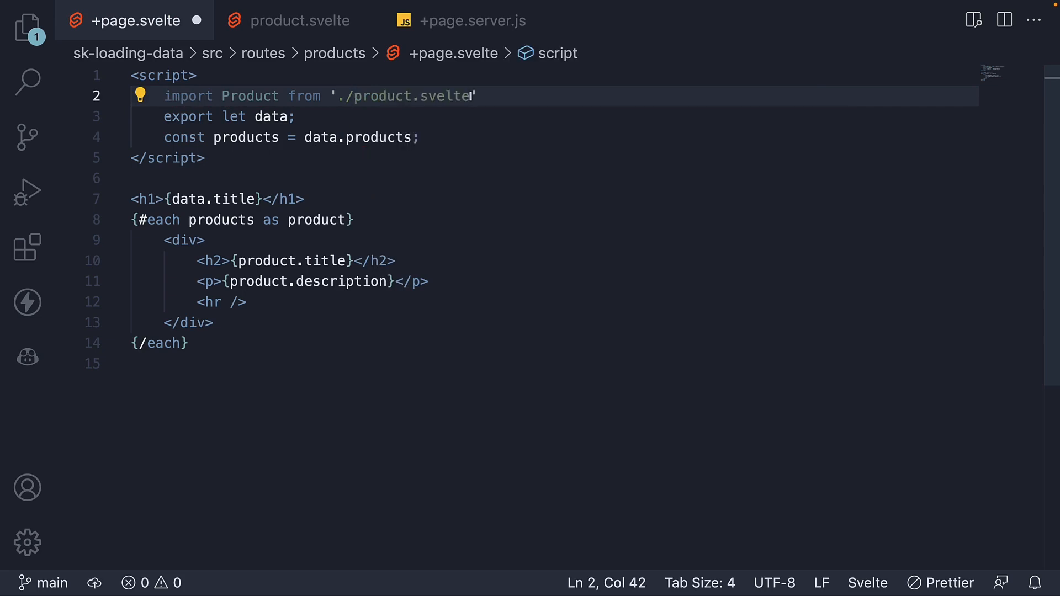
pyautogui.moveTo(198, 262)
pyautogui.write('<Product {product')
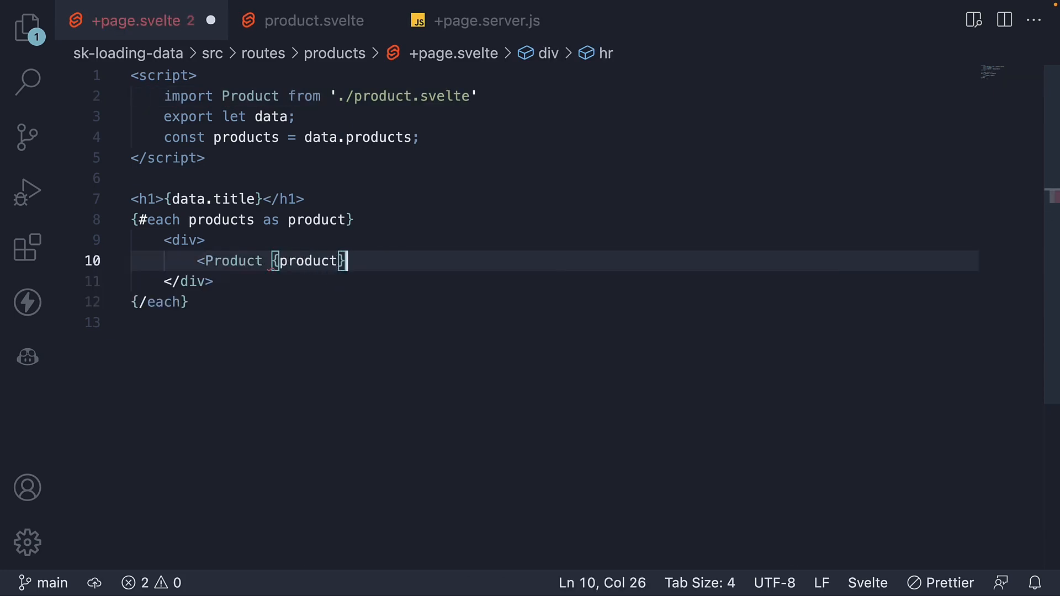
pyautogui.write('/>')
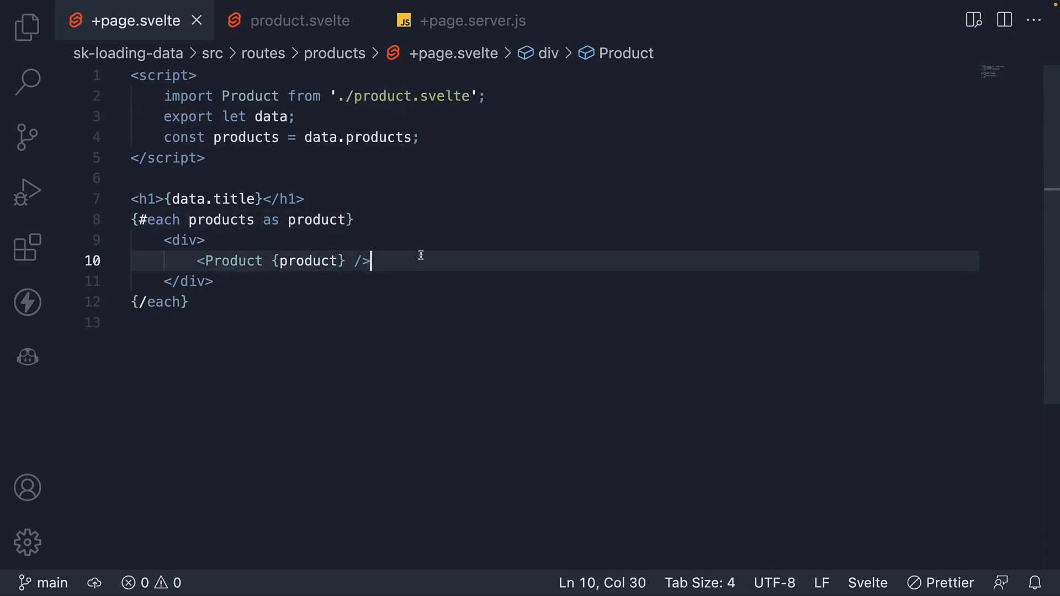
pyautogui.moveTo(427, 257)
pyautogui.write('localhost:5173/pr')
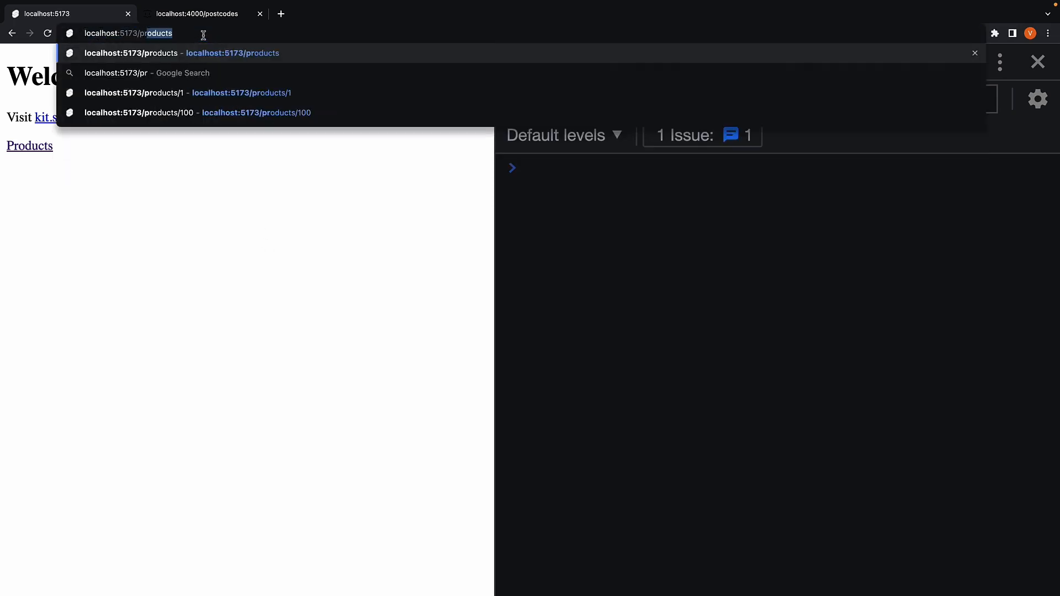
# Load localhost:5173/products showing Products 1–3 with descriptions.
pyautogui.press('Enter')
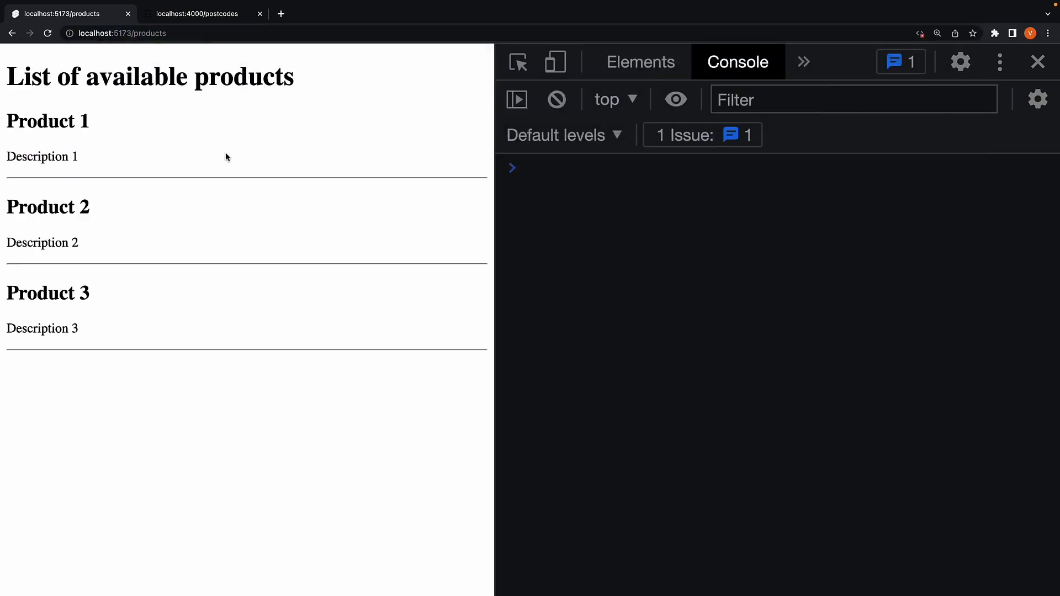
pyautogui.moveTo(299, 212)
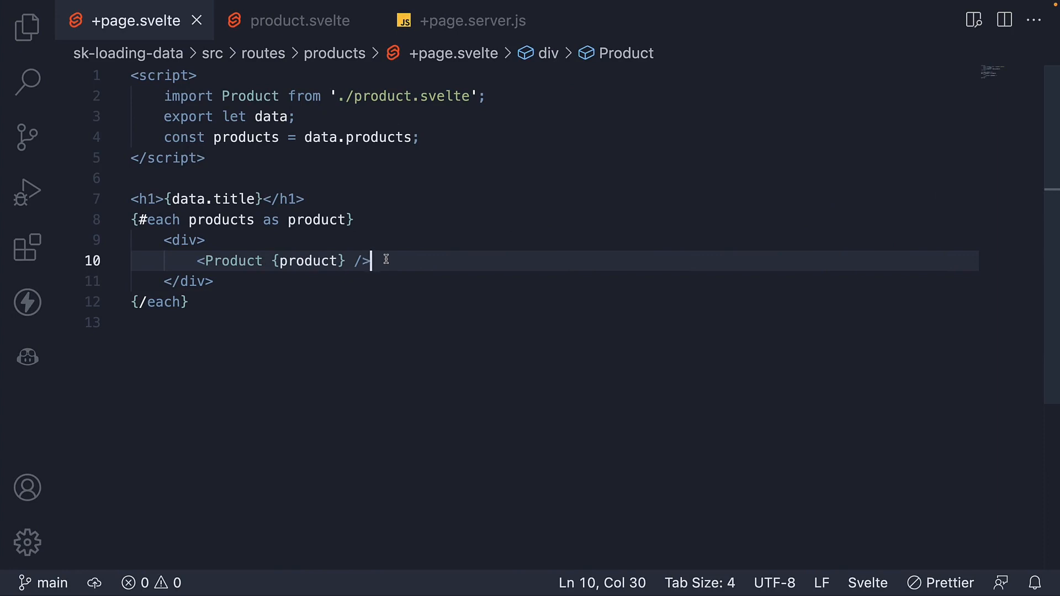
# Create a new +page.js file inside the products folder.
pyautogui.click(27, 26)
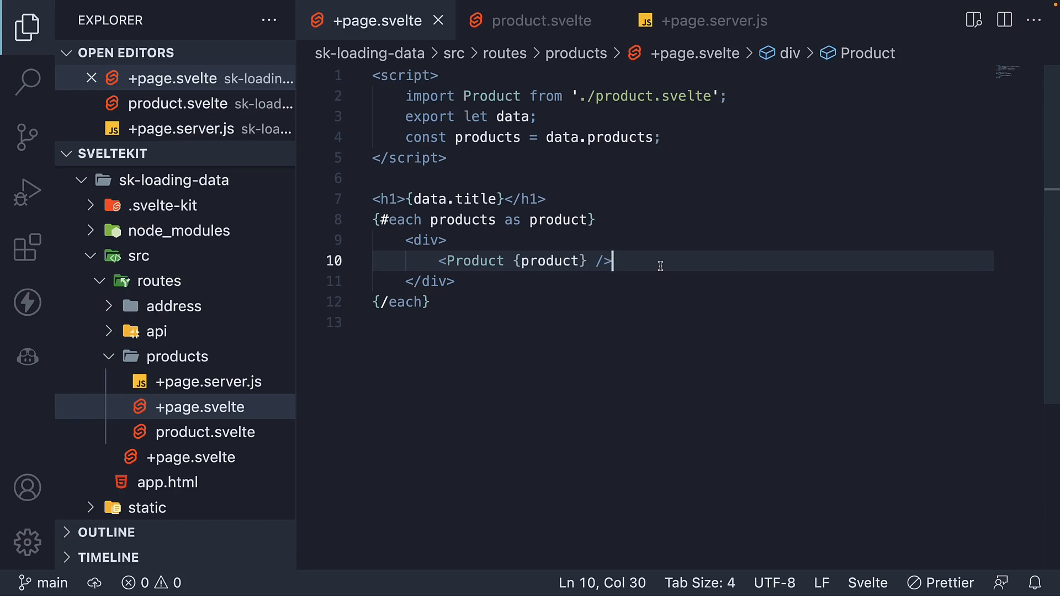
pyautogui.click(177, 356)
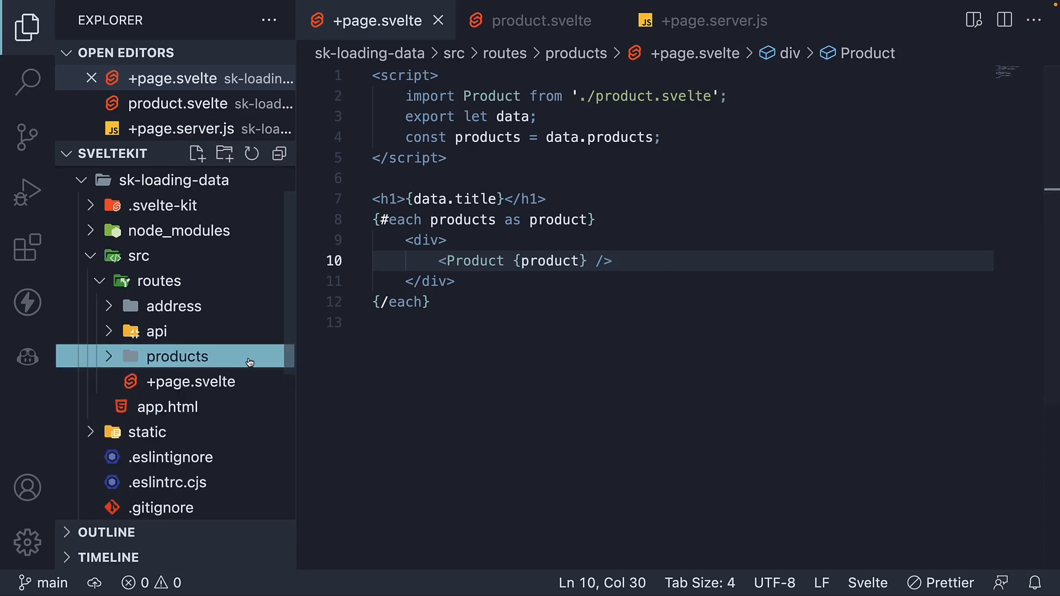
pyautogui.click(174, 357)
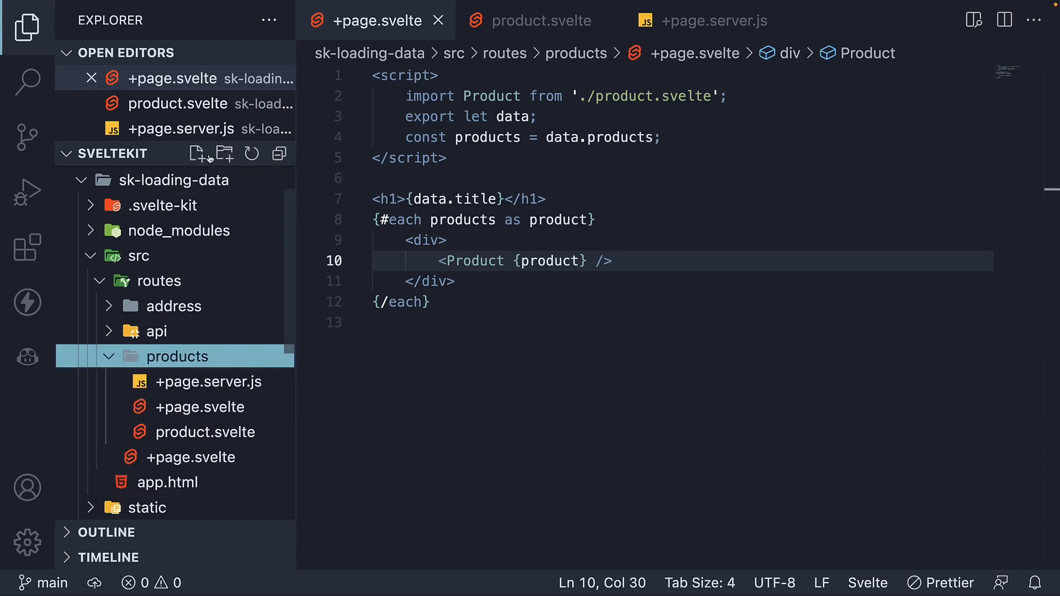
pyautogui.click(197, 154)
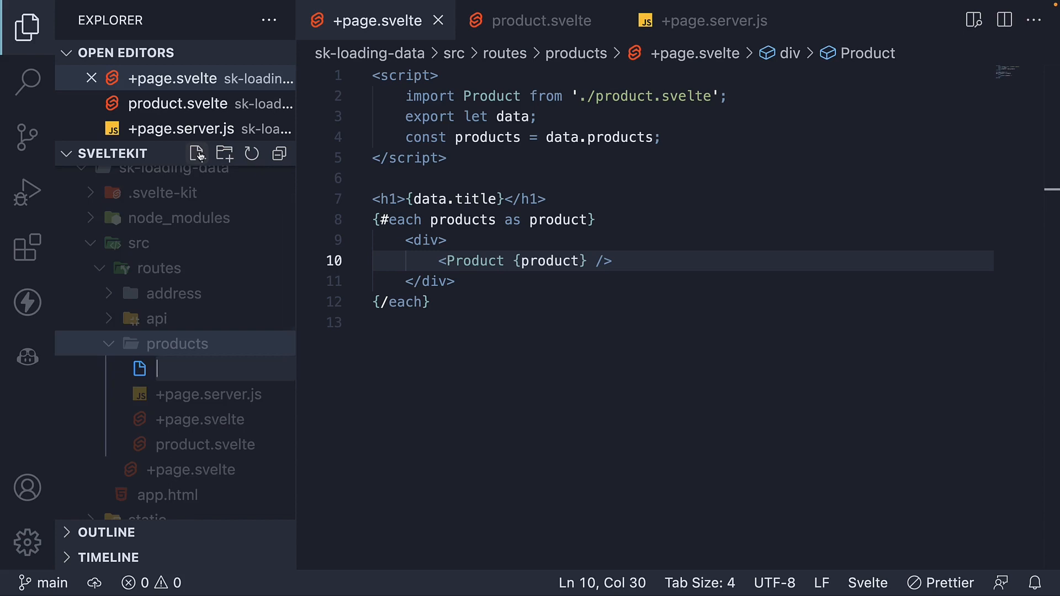
pyautogui.write('+page.j')
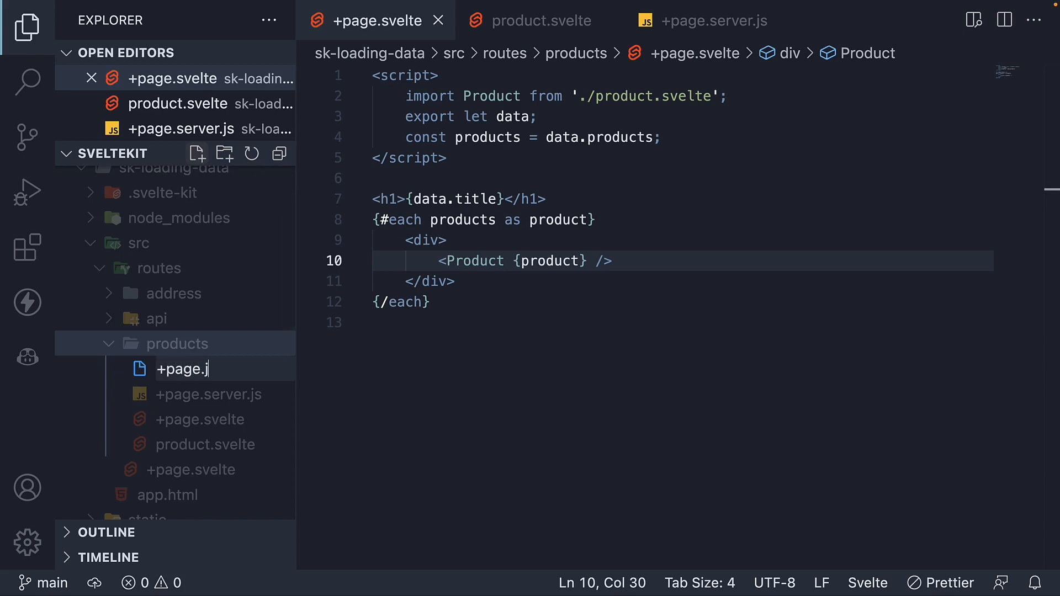
pyautogui.write('s')
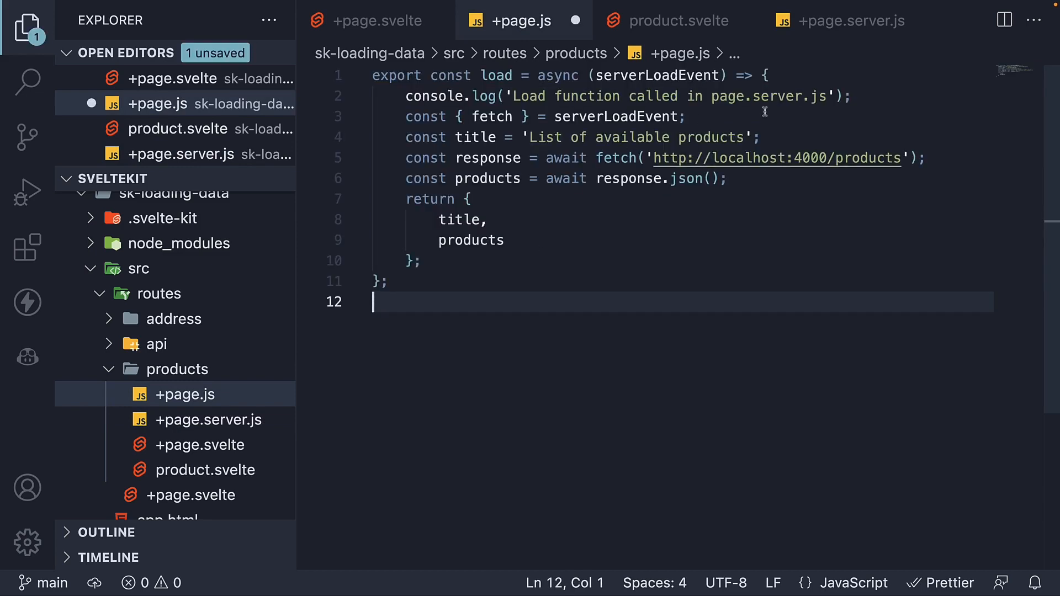
# Rename the copied load parameter to loadEvent and make the log say page.js.
pyautogui.doubleClick(780, 96)
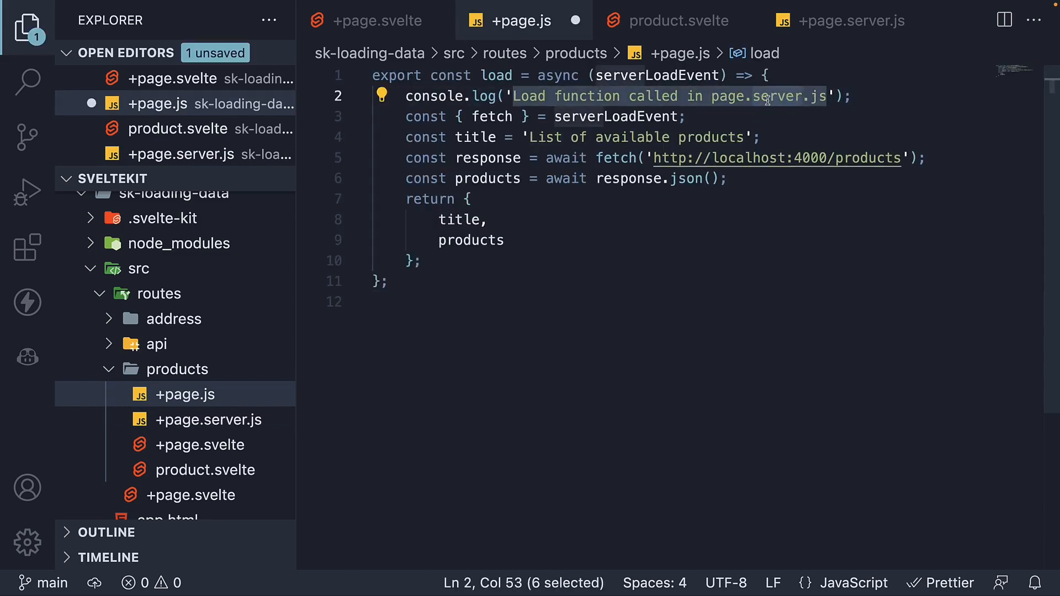
pyautogui.write('loadEvent')
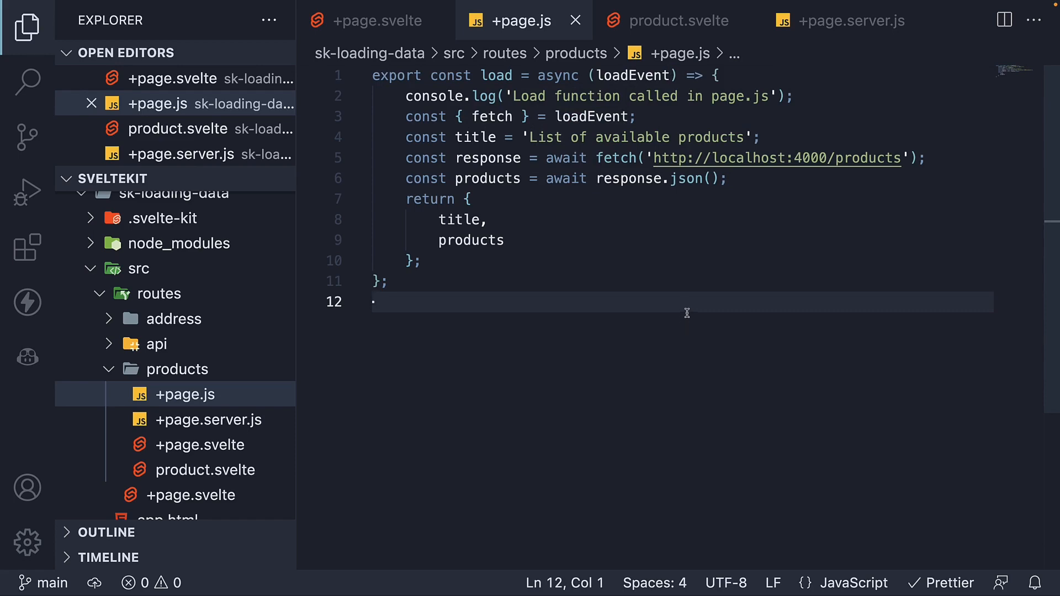
# Import Product from './product.svelte' in +page.js and return it as Component: Product.
pyautogui.write('import')
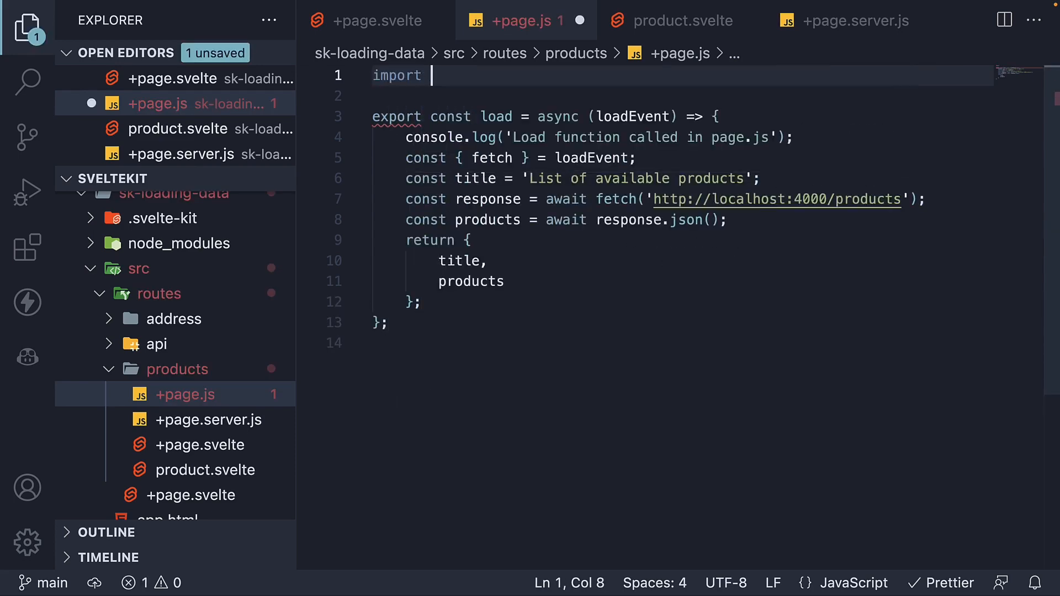
pyautogui.write('Product f')
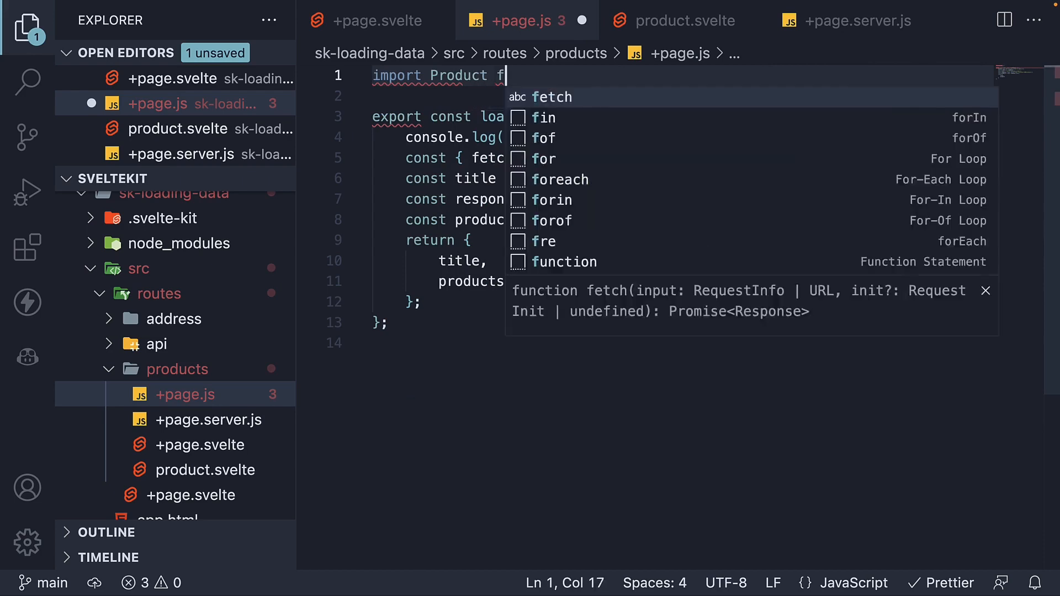
pyautogui.write("rom './product.svelte'")
pyautogui.write('Component:')
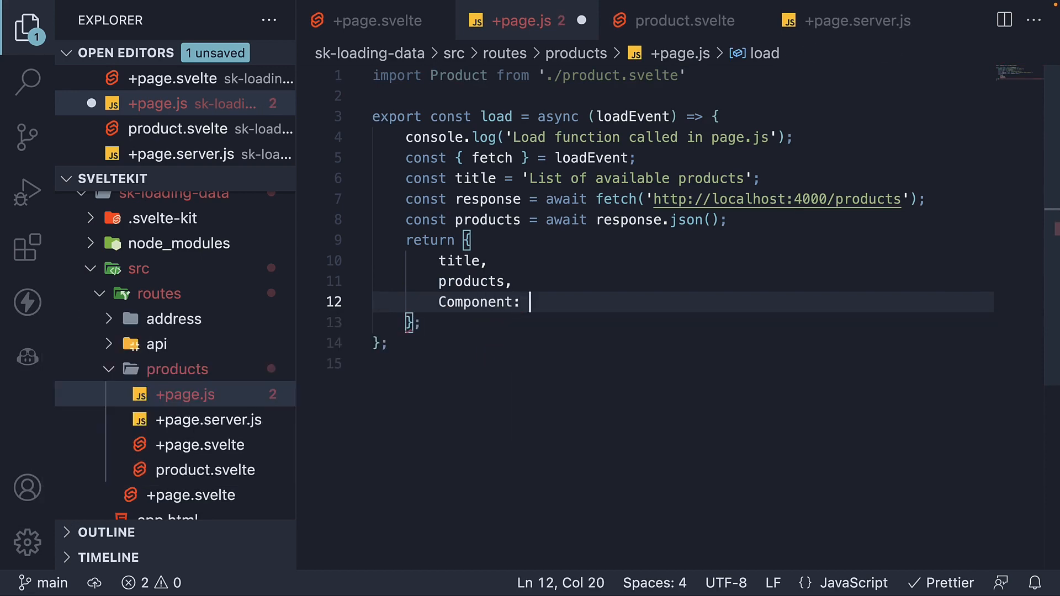
pyautogui.write('Product')
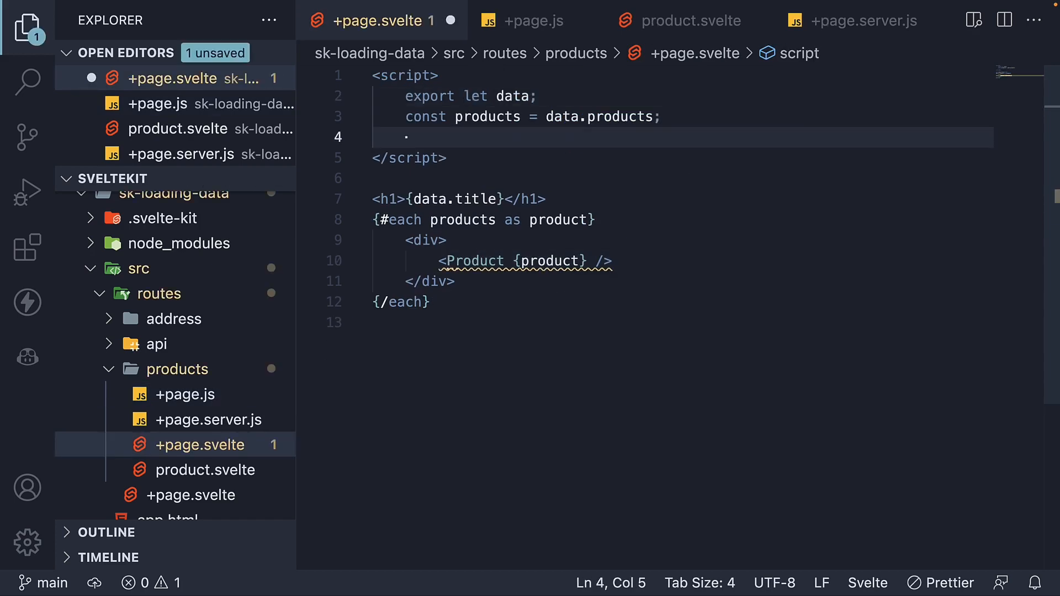
# Add const Component = data.Component and render <Component {product} /> for each product.
pyautogui.write('const')
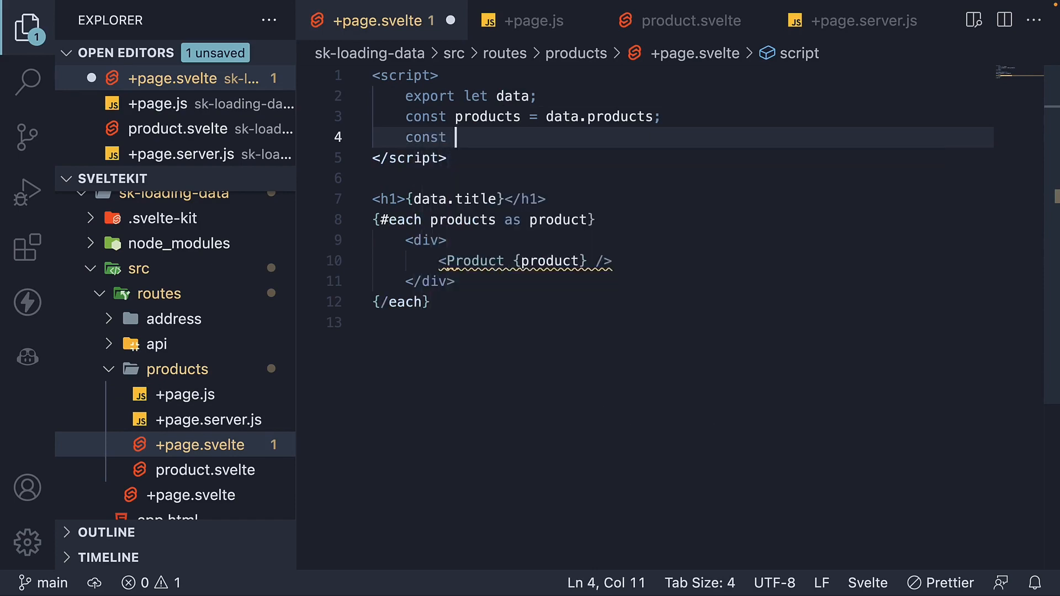
pyautogui.write('Component = data.Component')
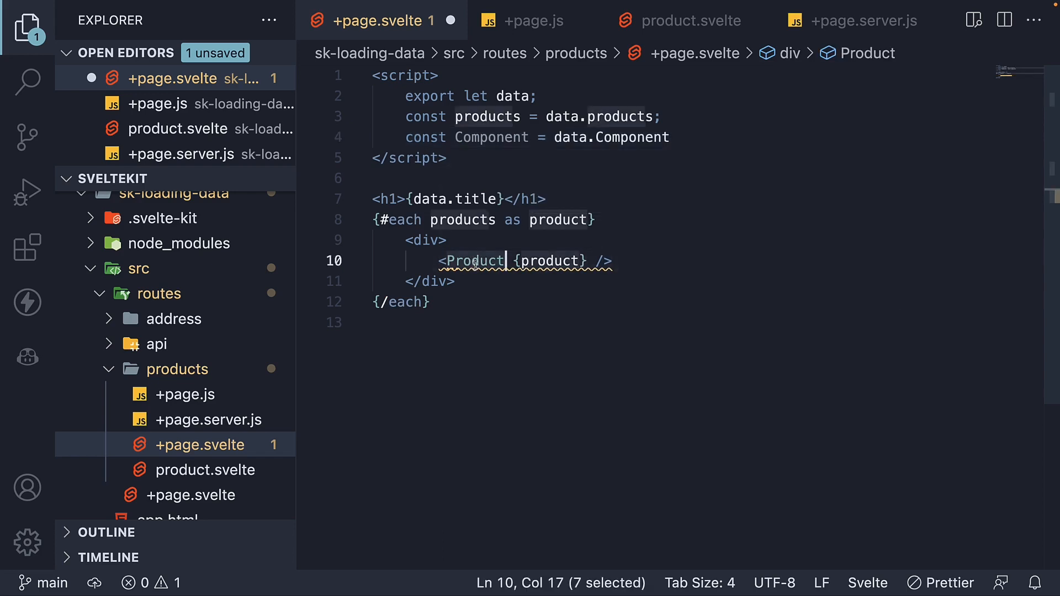
pyautogui.write('Component')
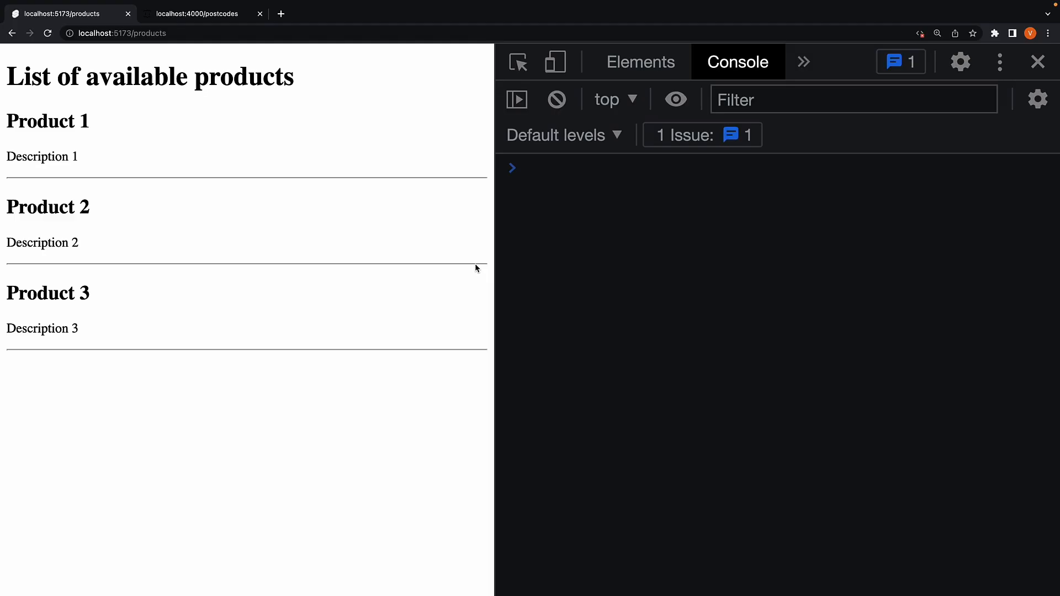
# Reload localhost:5173/products to confirm Products 1–3 still render.
pyautogui.click(48, 34)
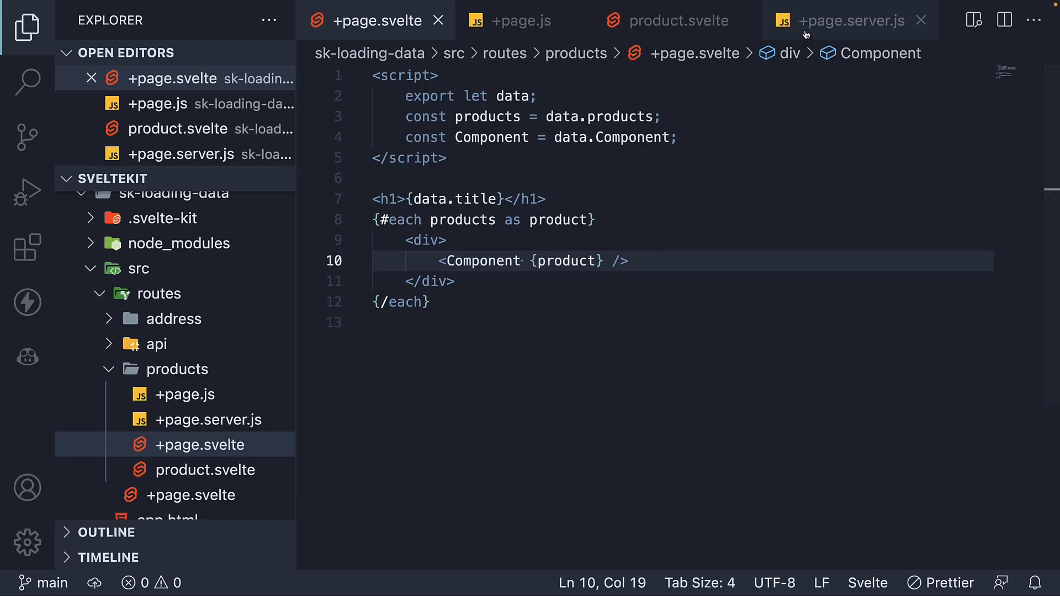
# Paste the Product import into +page.server.js and begin adding Component to its return.
pyautogui.click(848, 20)
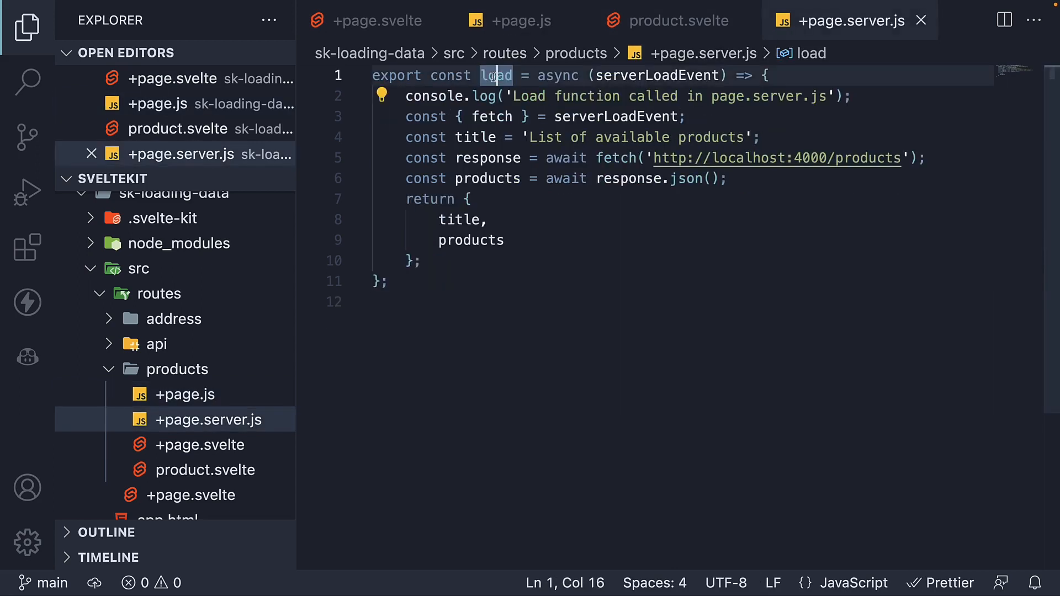
pyautogui.press('Enter')
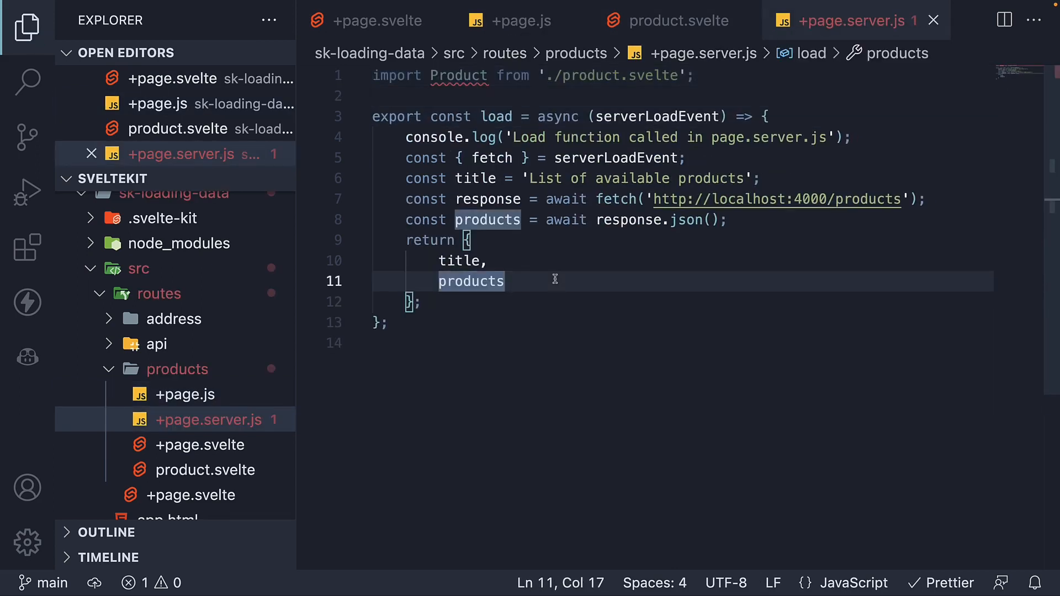
pyautogui.write('Component: Product')
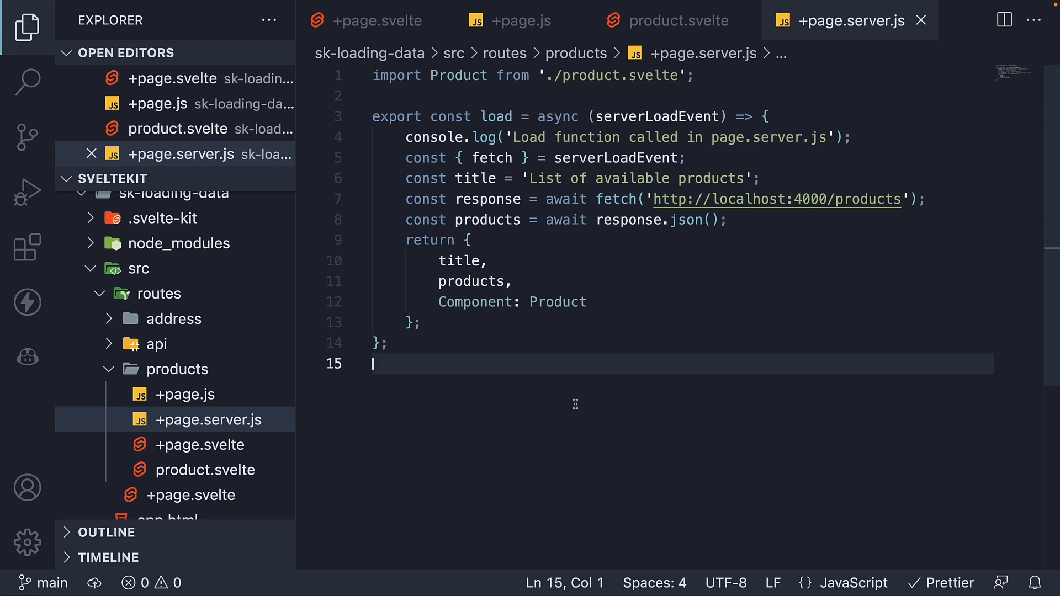
pyautogui.moveTo(649, 199)
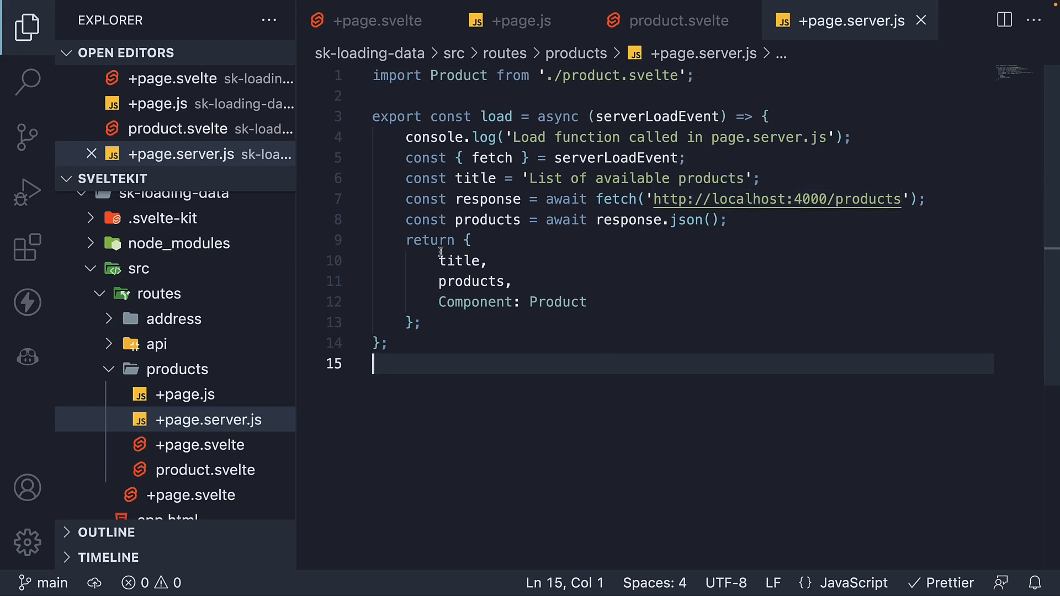
# Compare the server load's returned object with the universal load in +page.js.
pyautogui.moveTo(469, 240); pyautogui.dragTo(420, 322)
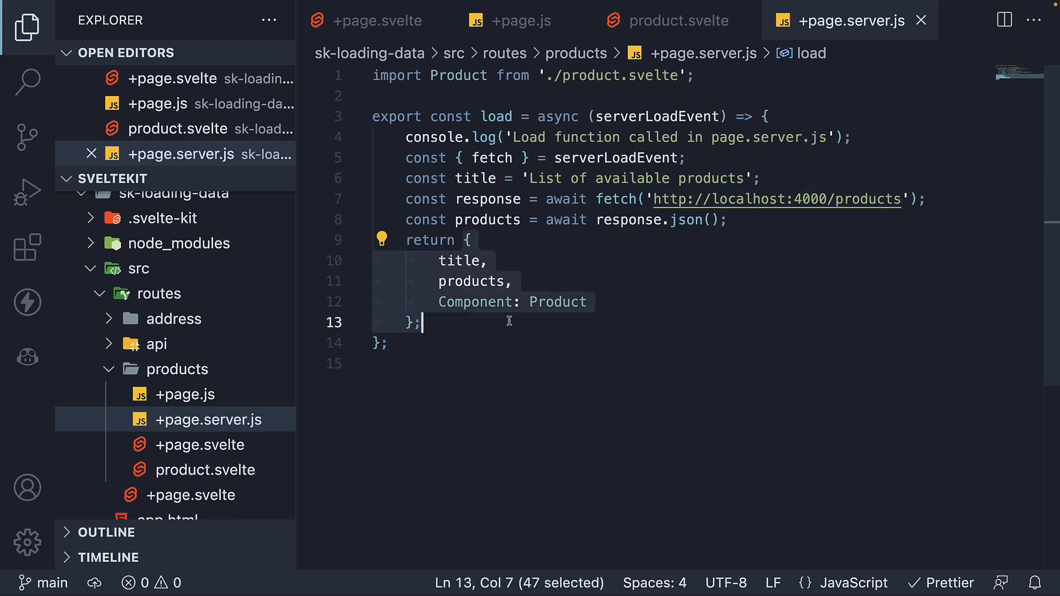
pyautogui.click(521, 20)
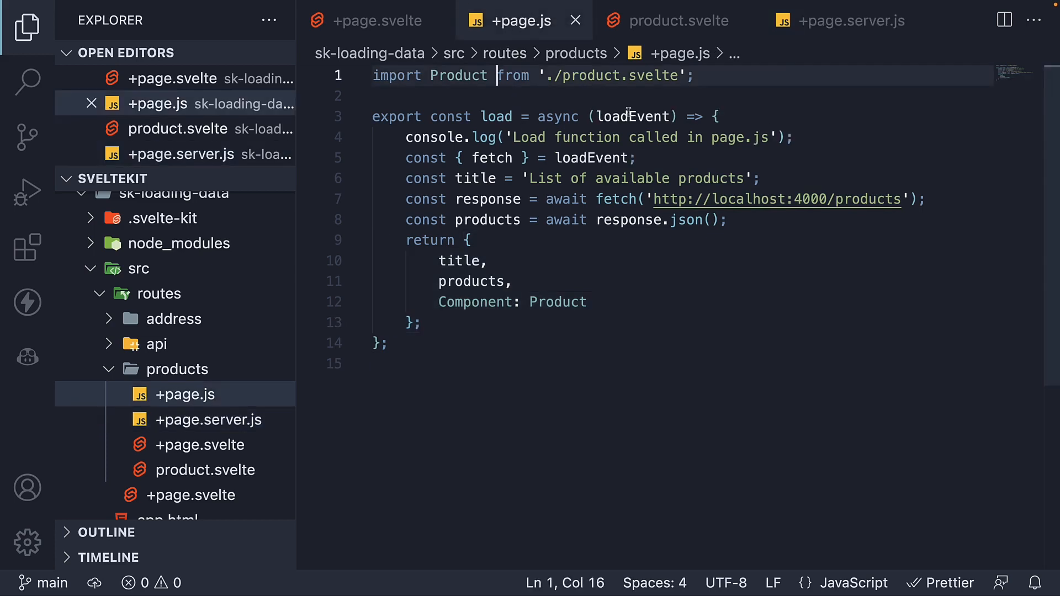
pyautogui.doubleClick(634, 116)
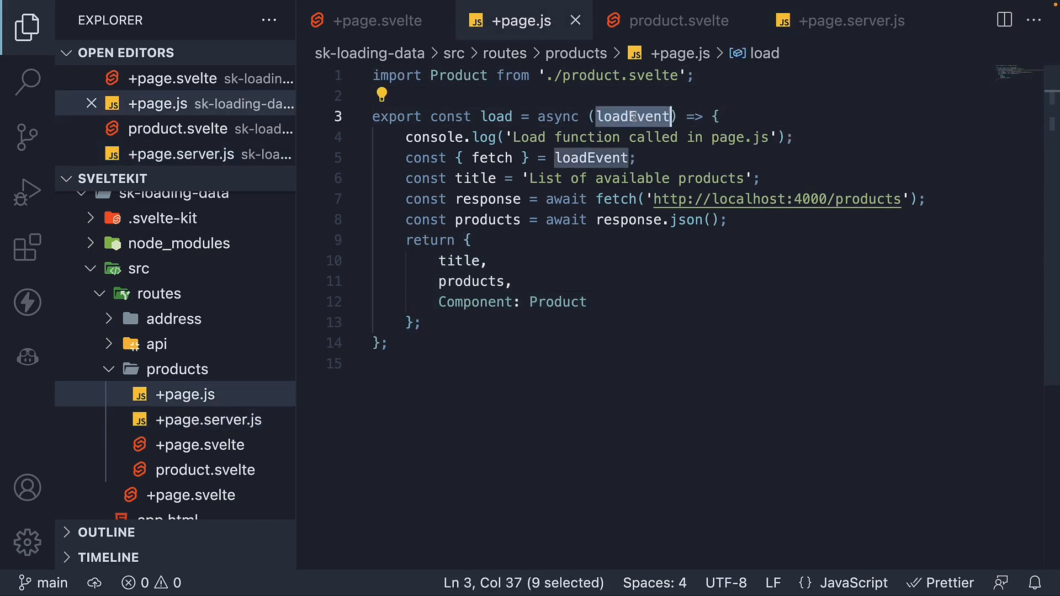
# Remove the Product import and Component entry from +page.server.js and return to +page.js.
pyautogui.click(850, 20)
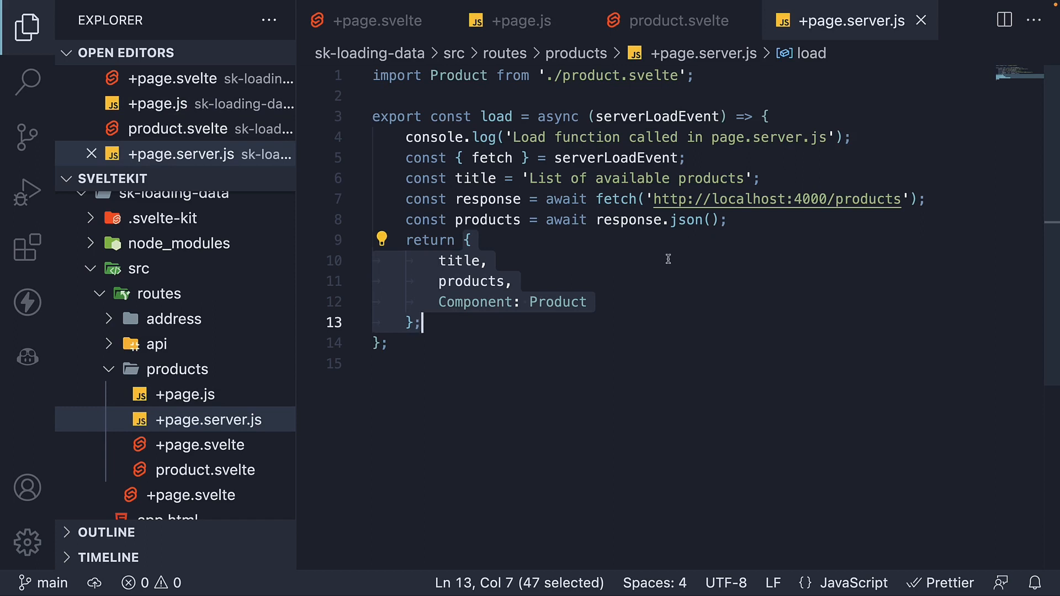
pyautogui.press('Delete')
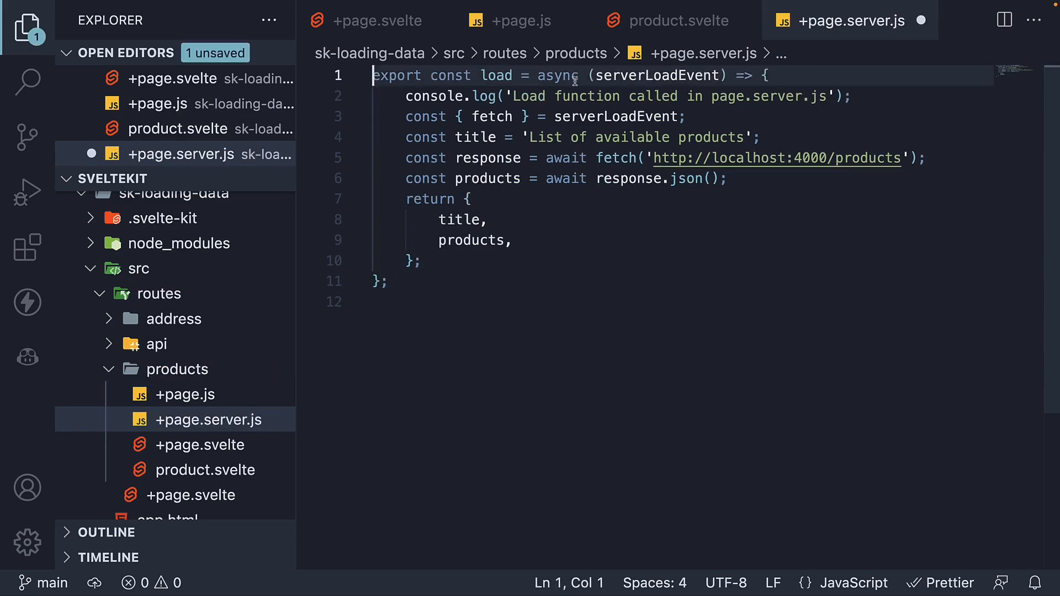
pyautogui.click(520, 19)
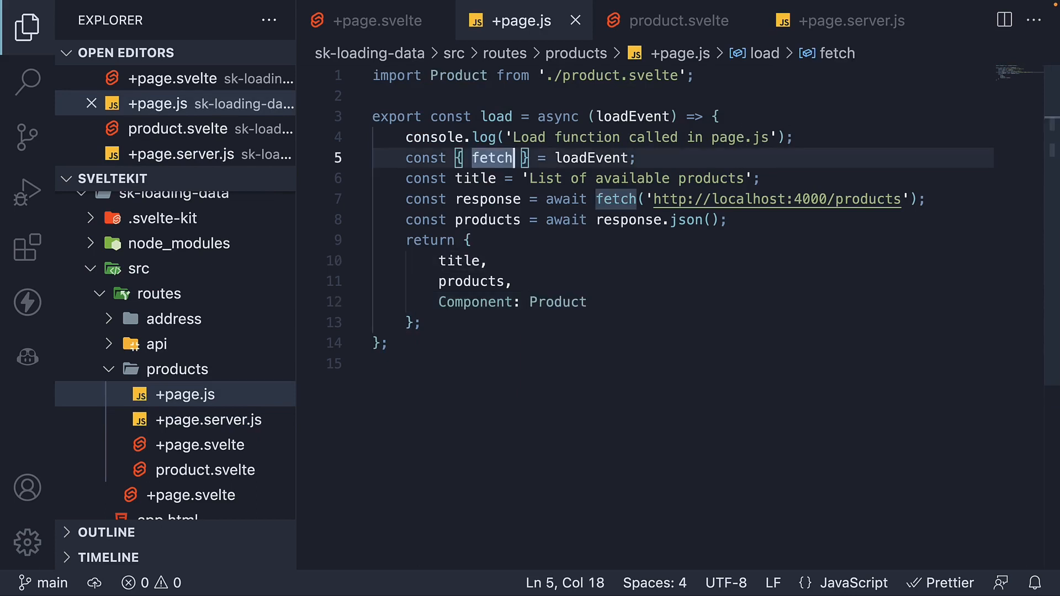
# Destructure data from loadEvent in +page.js and return ...data alongside Component: Product, then move to +page.svelte.
pyautogui.write(', data')
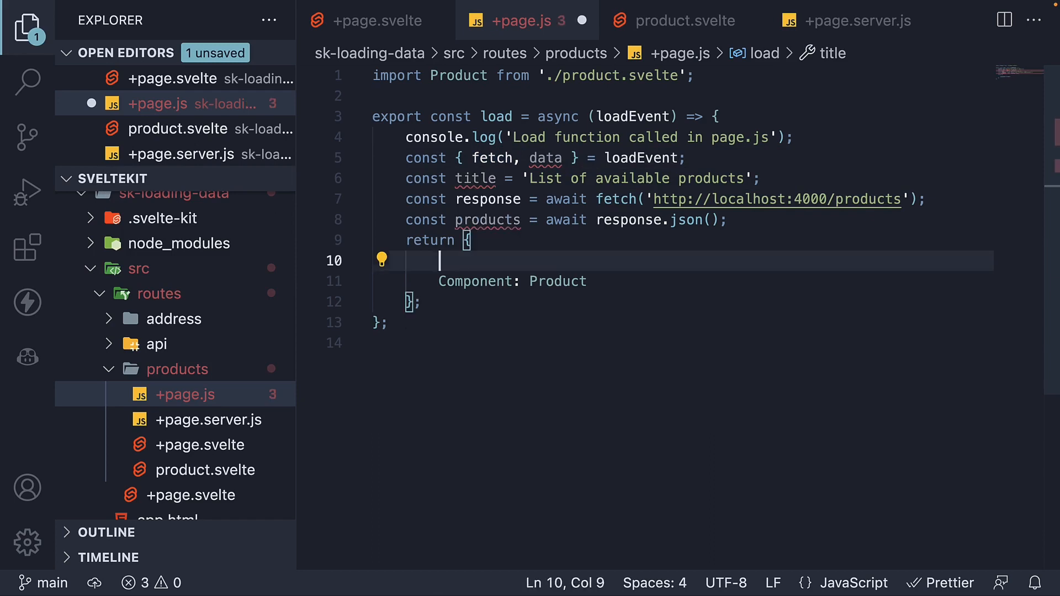
pyautogui.write('...data,')
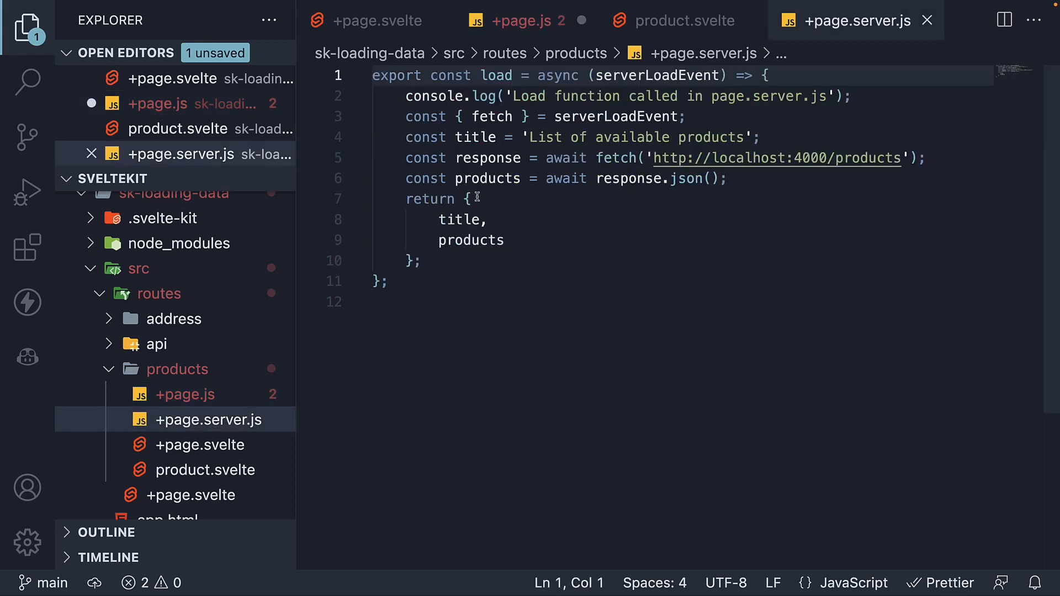
pyautogui.click(521, 20)
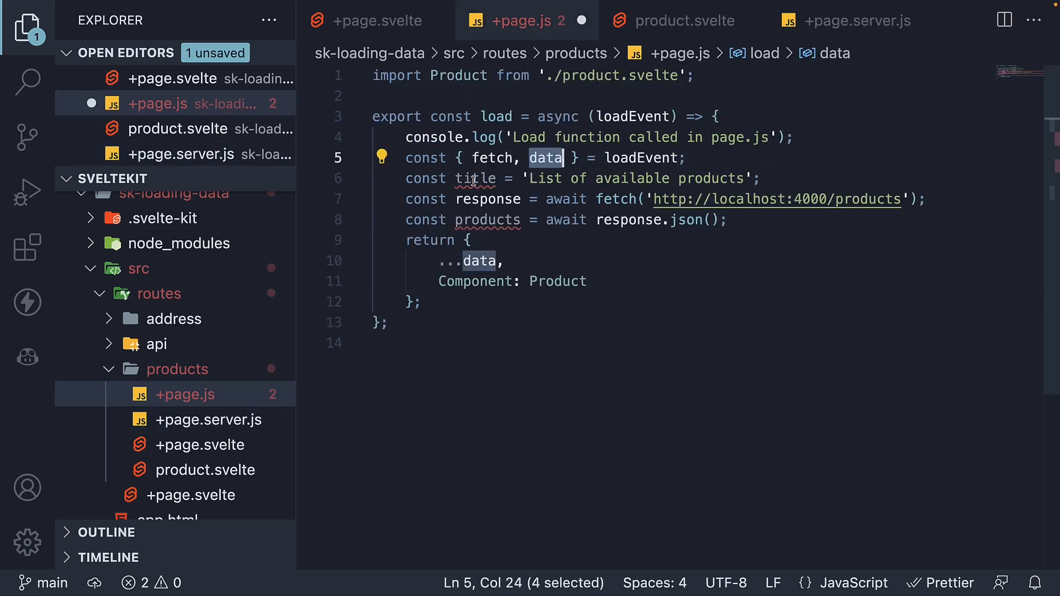
pyautogui.moveTo(757, 229)
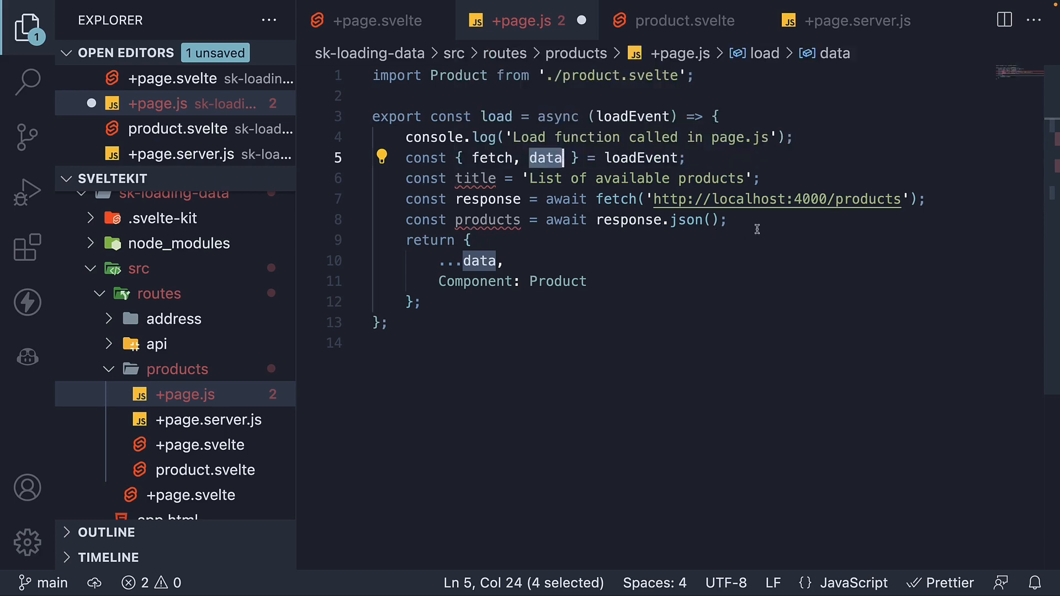
pyautogui.click(378, 20)
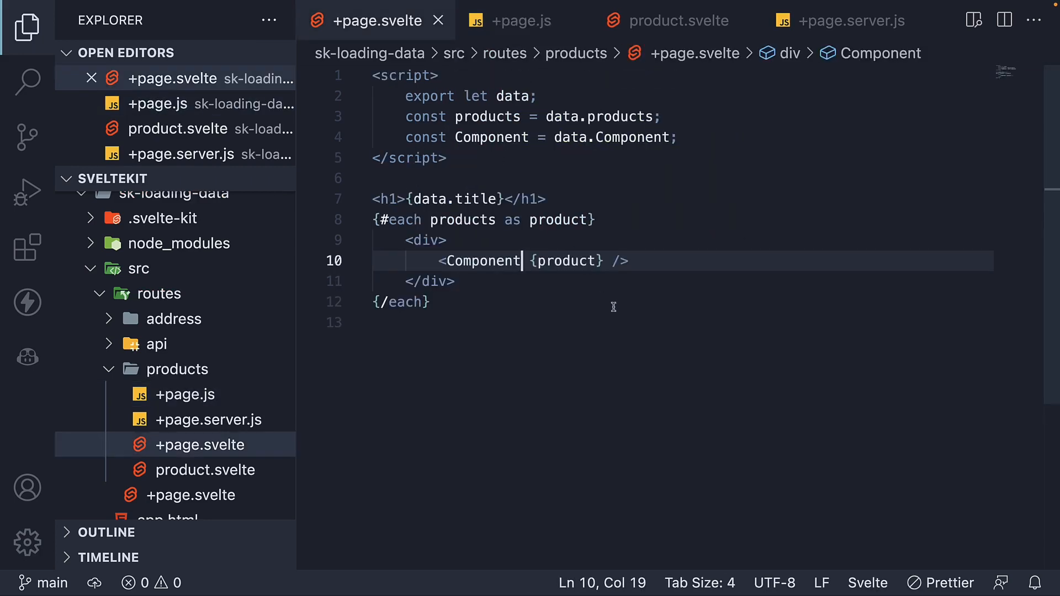